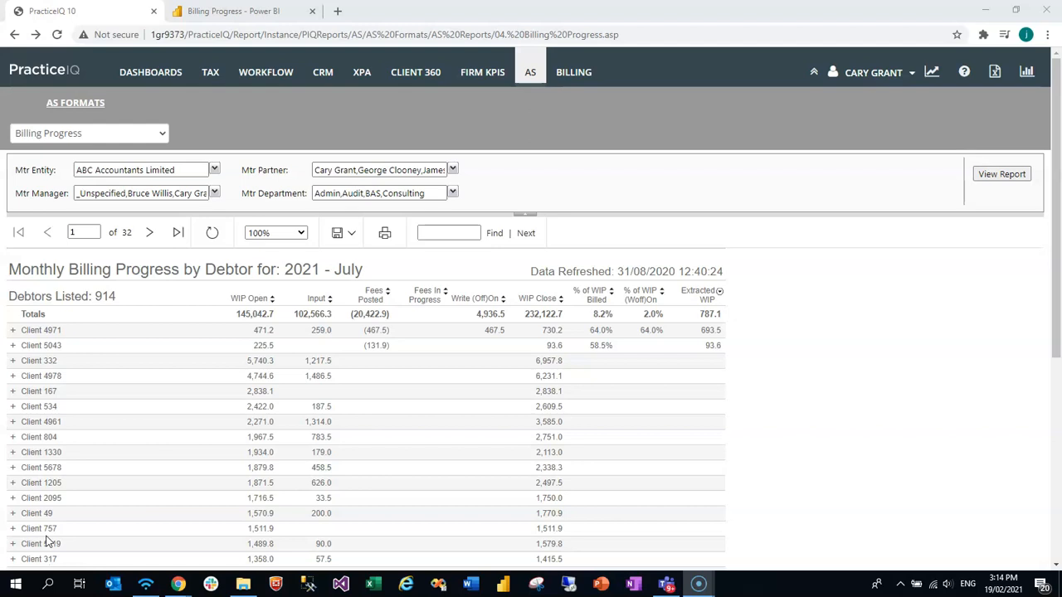
pyautogui.moveTo(182, 402)
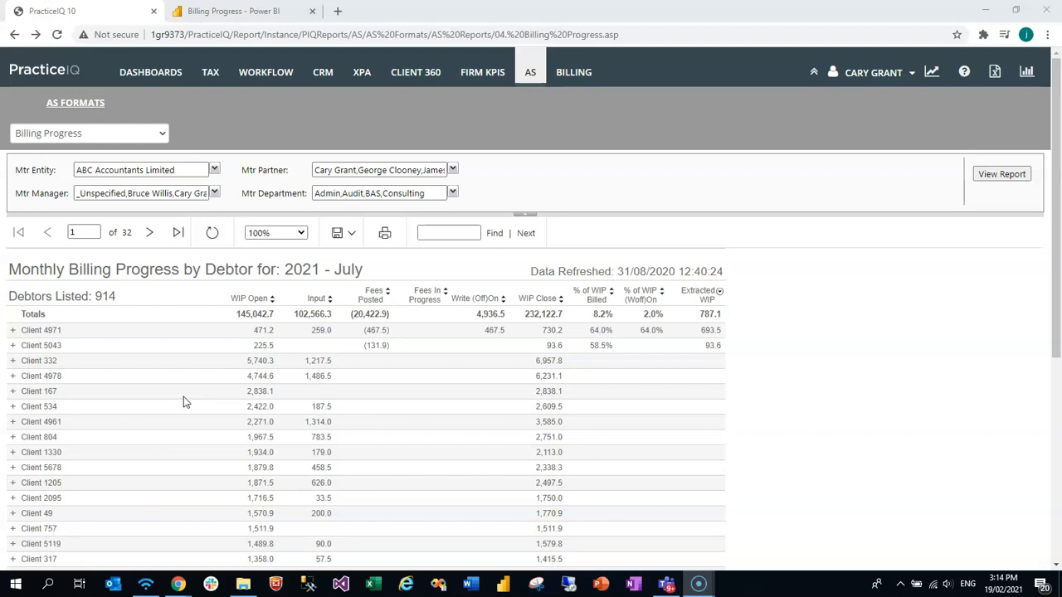
pyautogui.moveTo(209, 284)
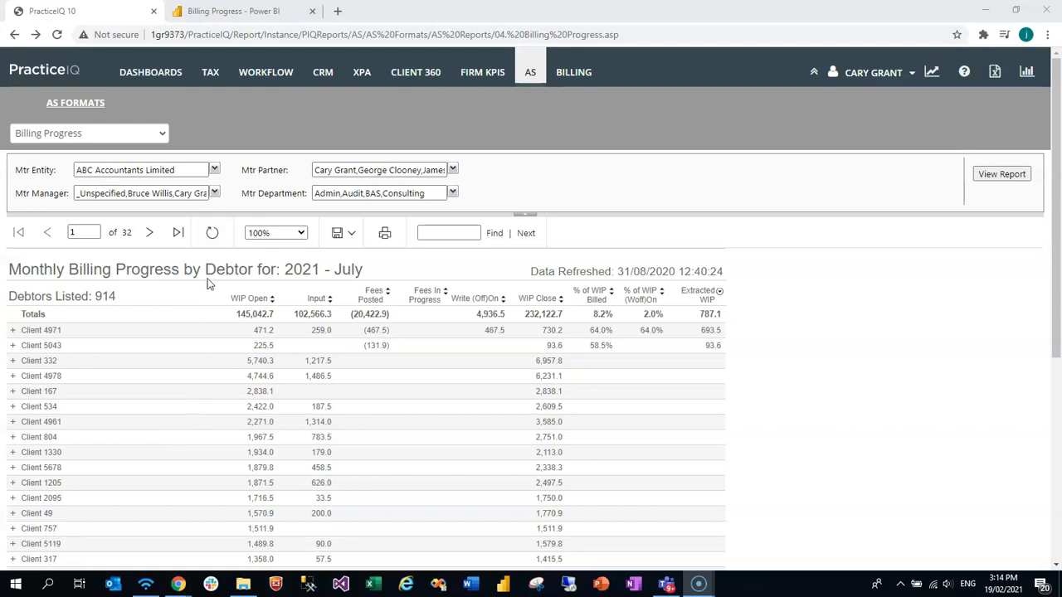
pyautogui.moveTo(148, 291)
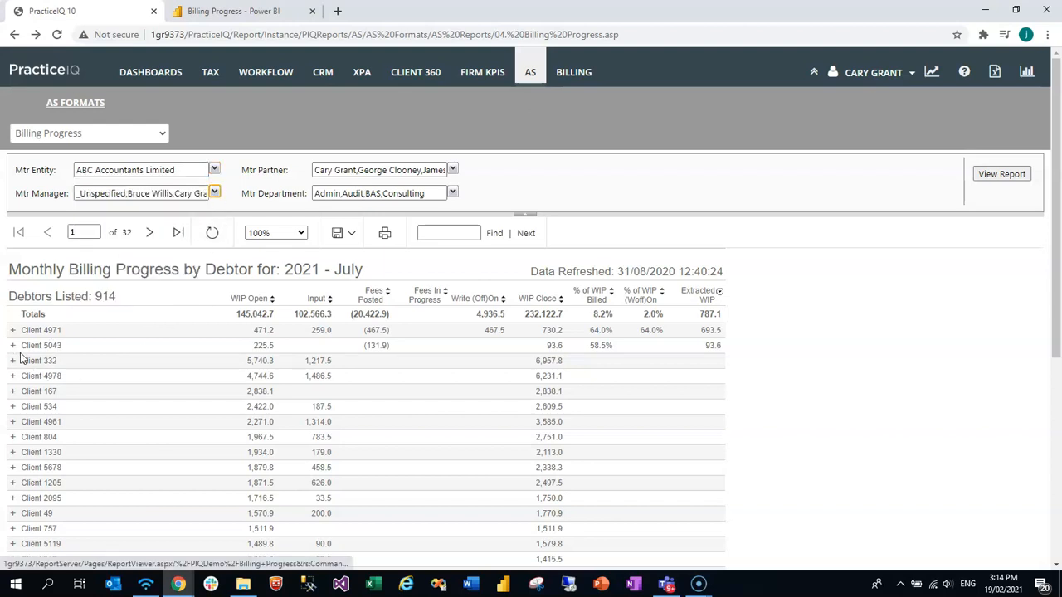
pyautogui.moveTo(41, 331)
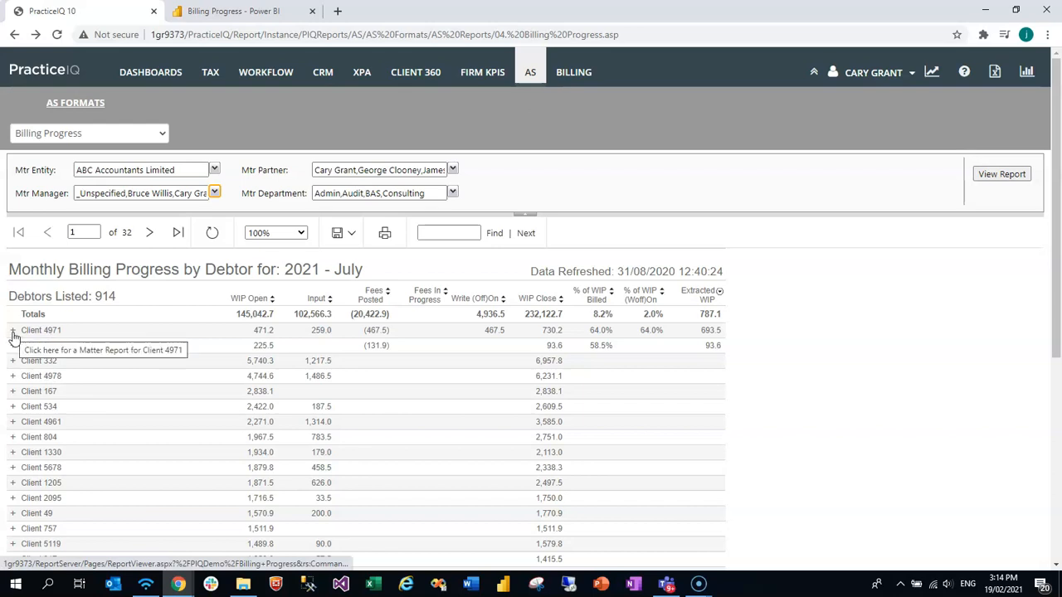
# - View Client 4971's matter report, return to the debtor report, then switch to Power BI's Billing Progress dashboard
pyautogui.click(12, 330)
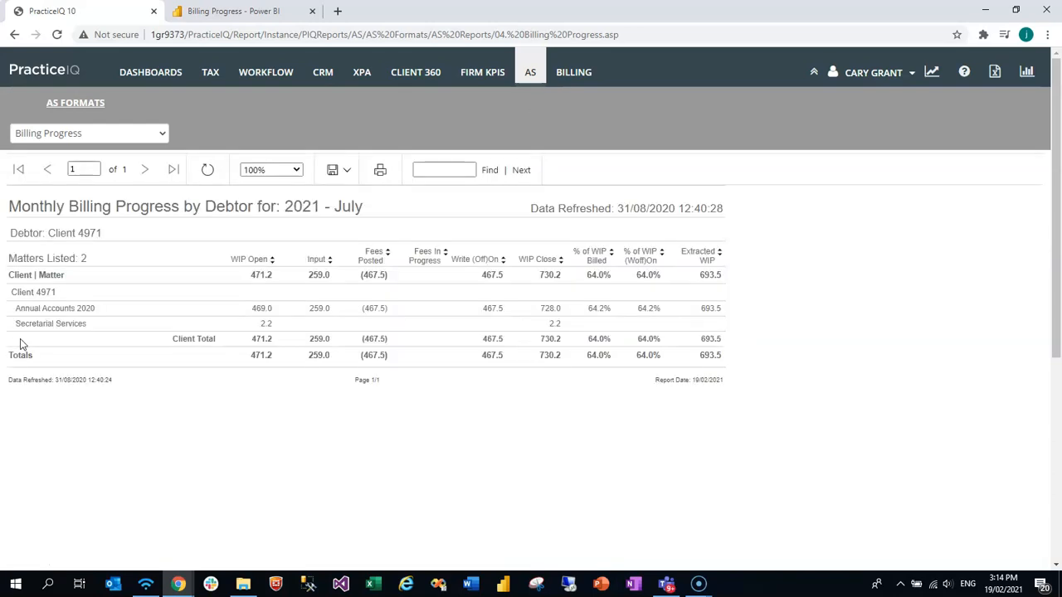
pyautogui.moveTo(107, 333)
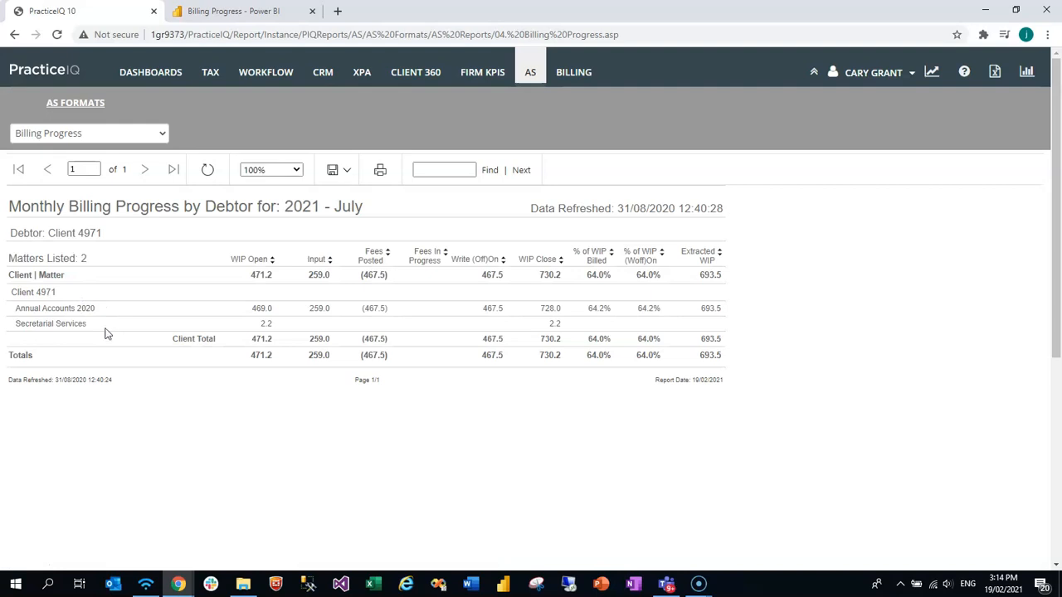
pyautogui.click(14, 34)
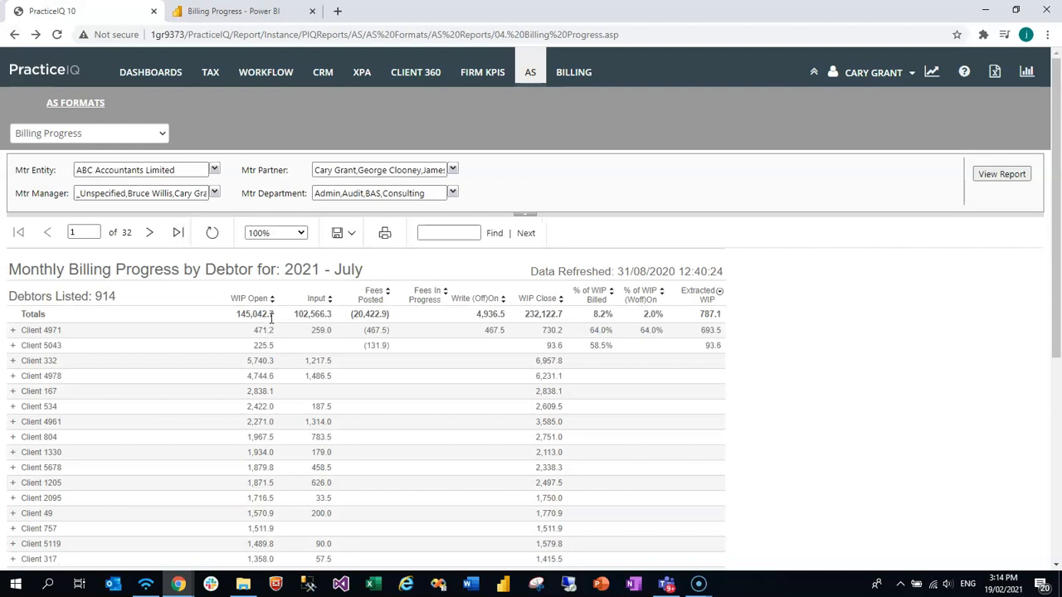
pyautogui.moveTo(536, 354)
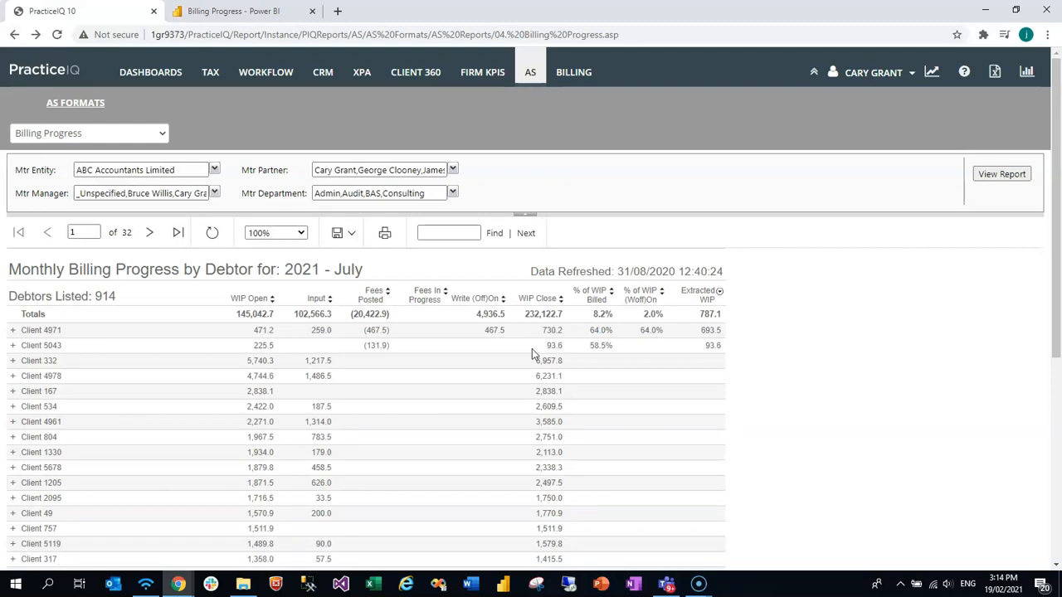
pyautogui.moveTo(350, 338)
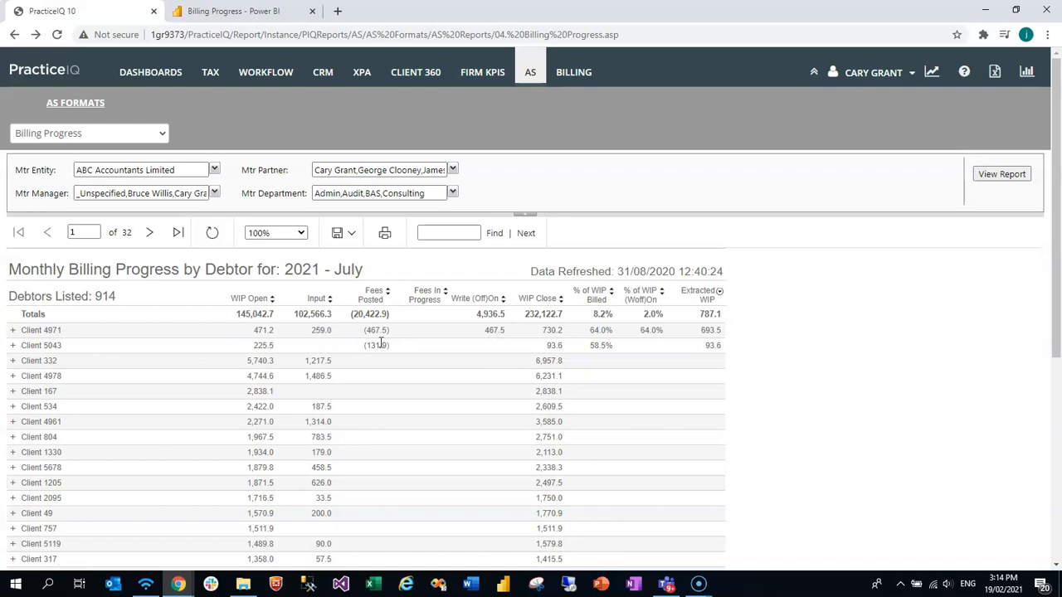
pyautogui.moveTo(426, 339)
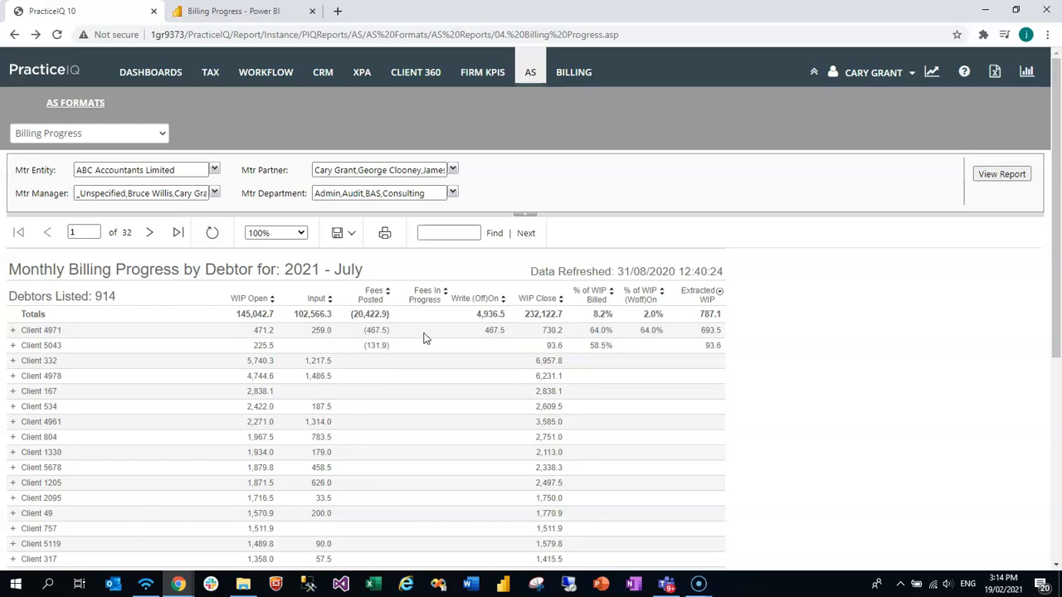
pyautogui.moveTo(427, 336)
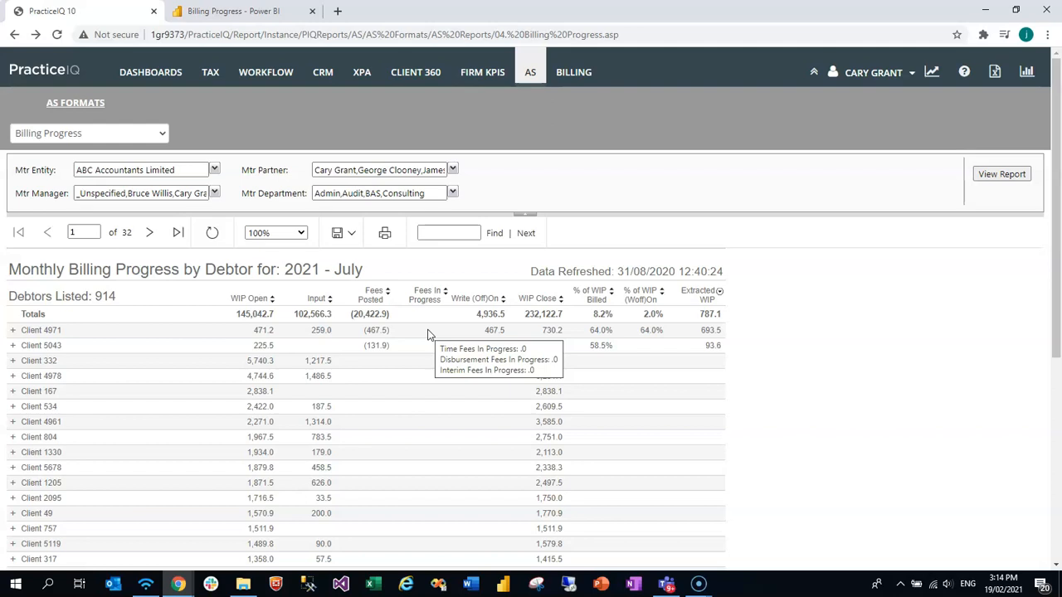
pyautogui.moveTo(613, 332)
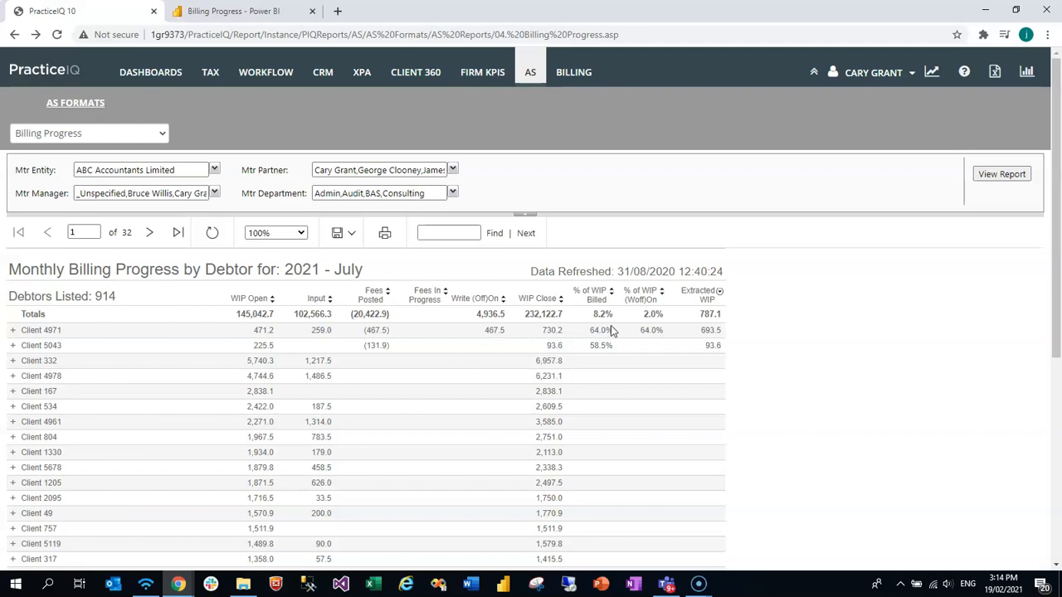
pyautogui.moveTo(616, 341)
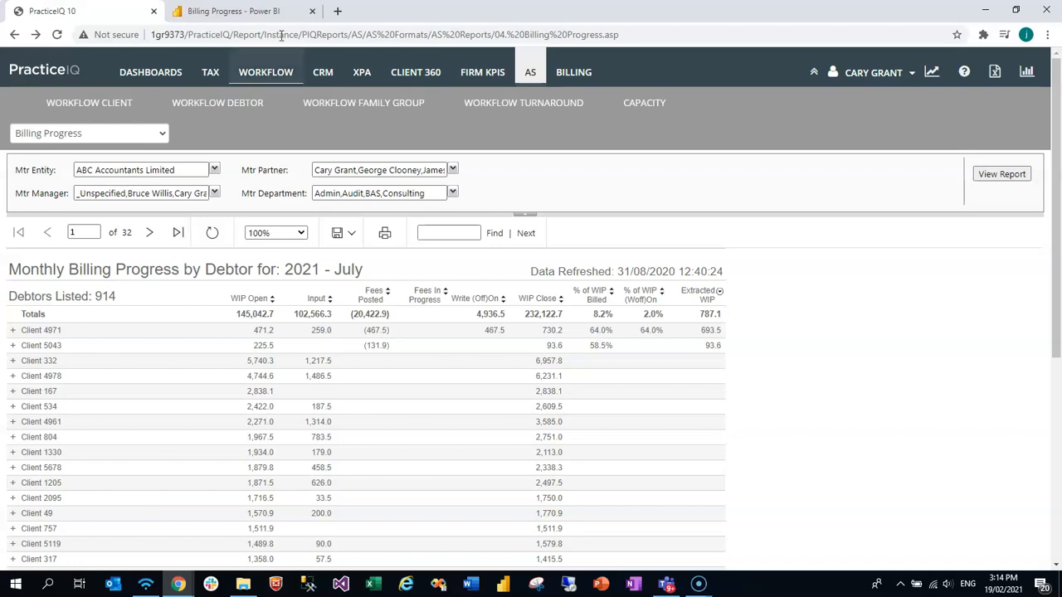
pyautogui.click(233, 11)
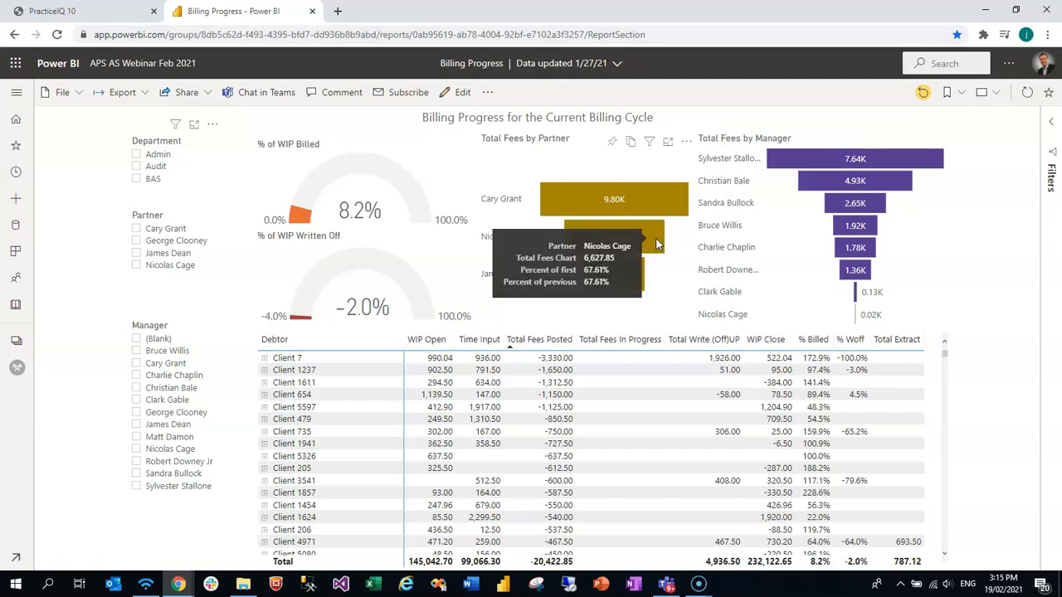
pyautogui.moveTo(942, 278)
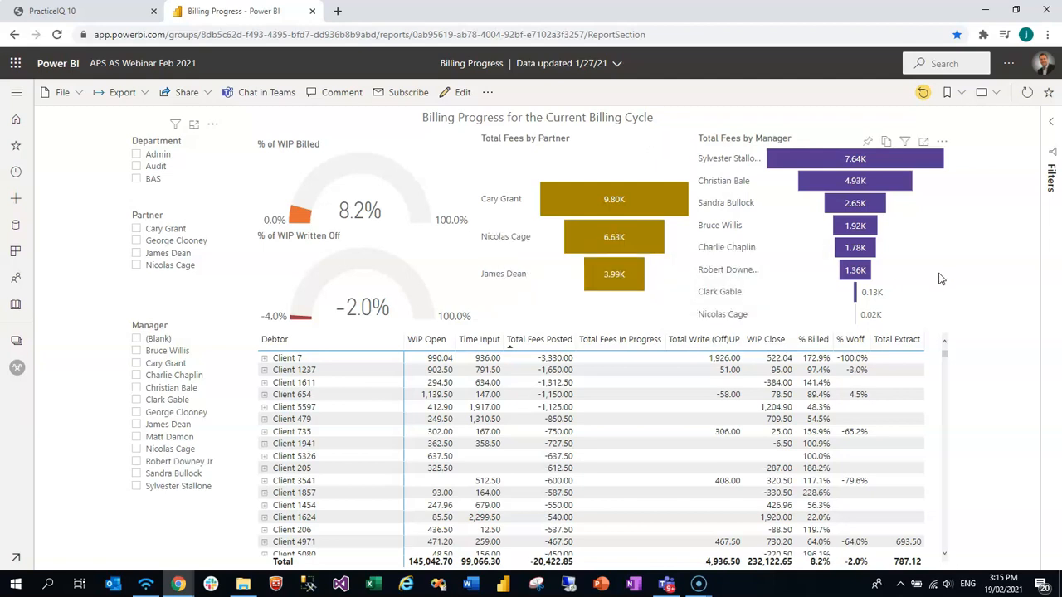
pyautogui.moveTo(158, 284)
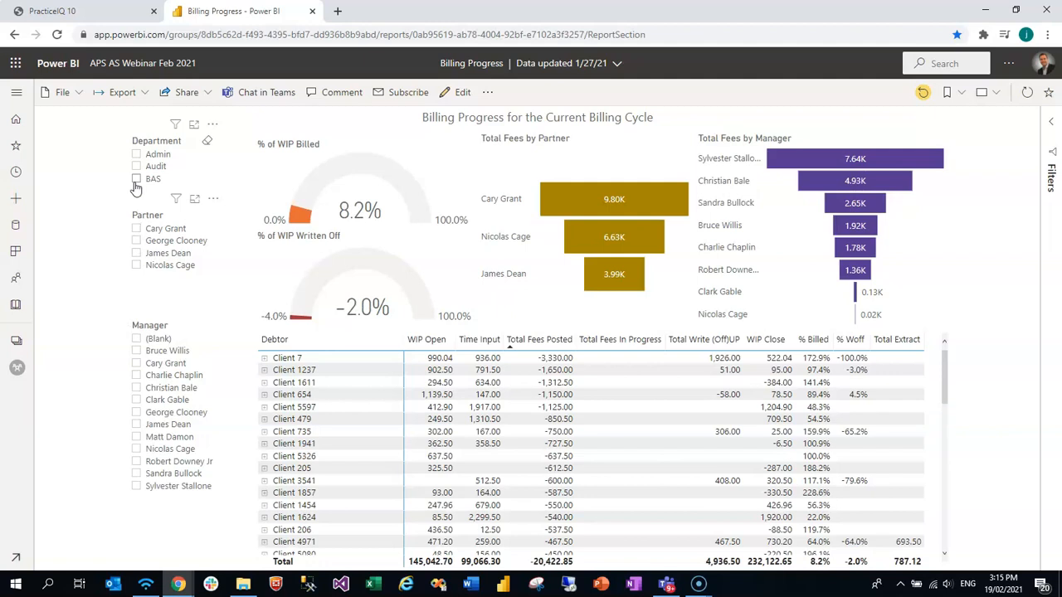
pyautogui.click(136, 179)
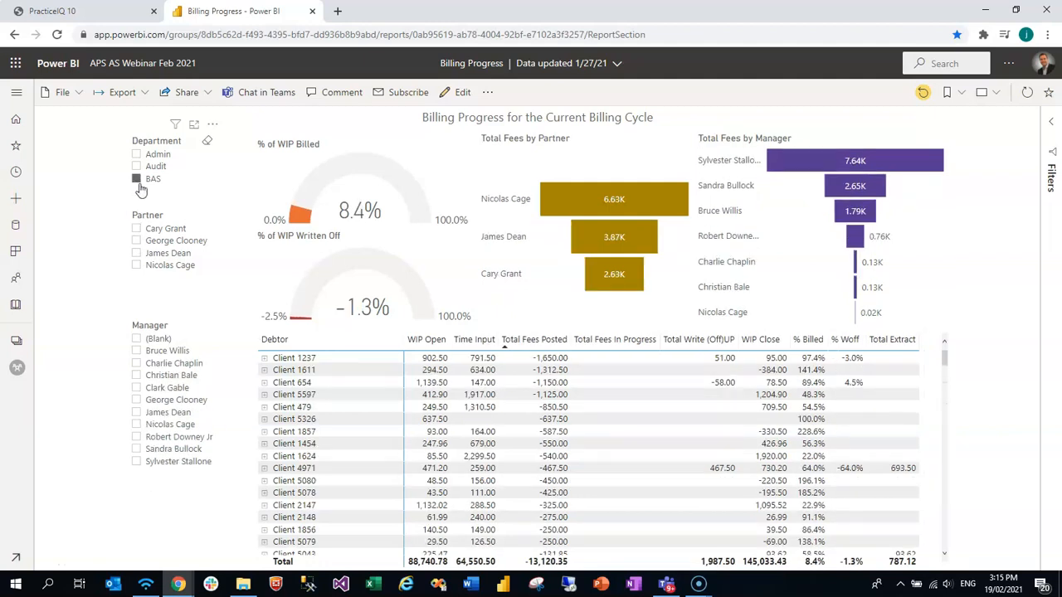
pyautogui.click(136, 178)
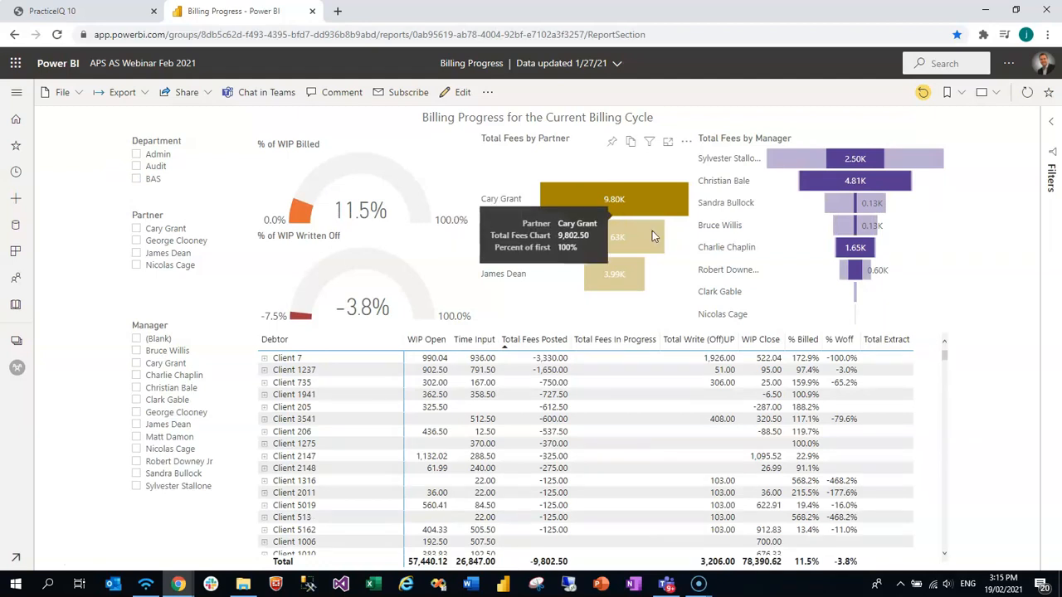
pyautogui.moveTo(876, 224)
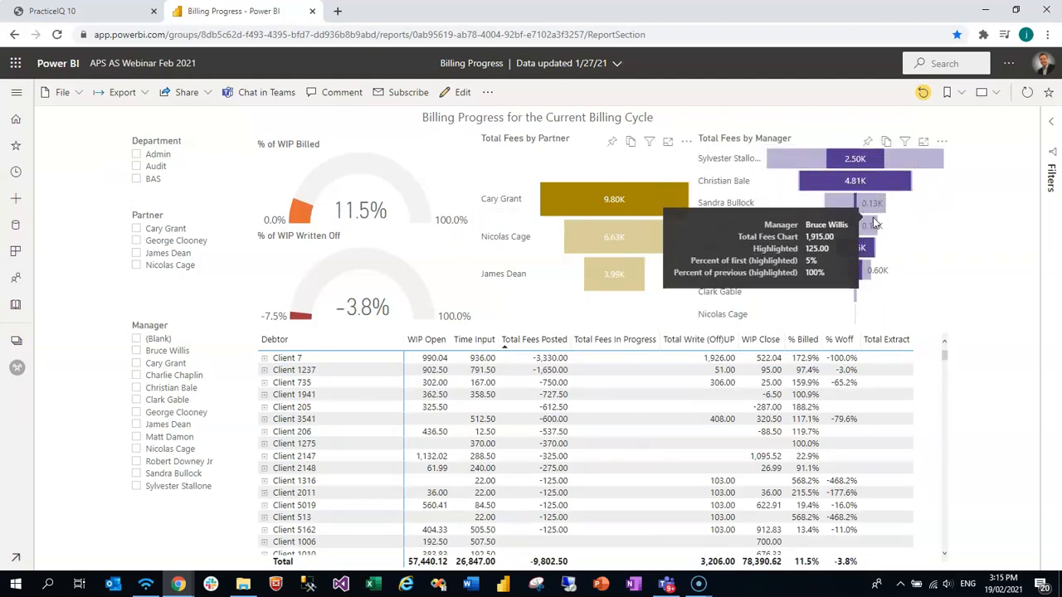
pyautogui.moveTo(863, 281)
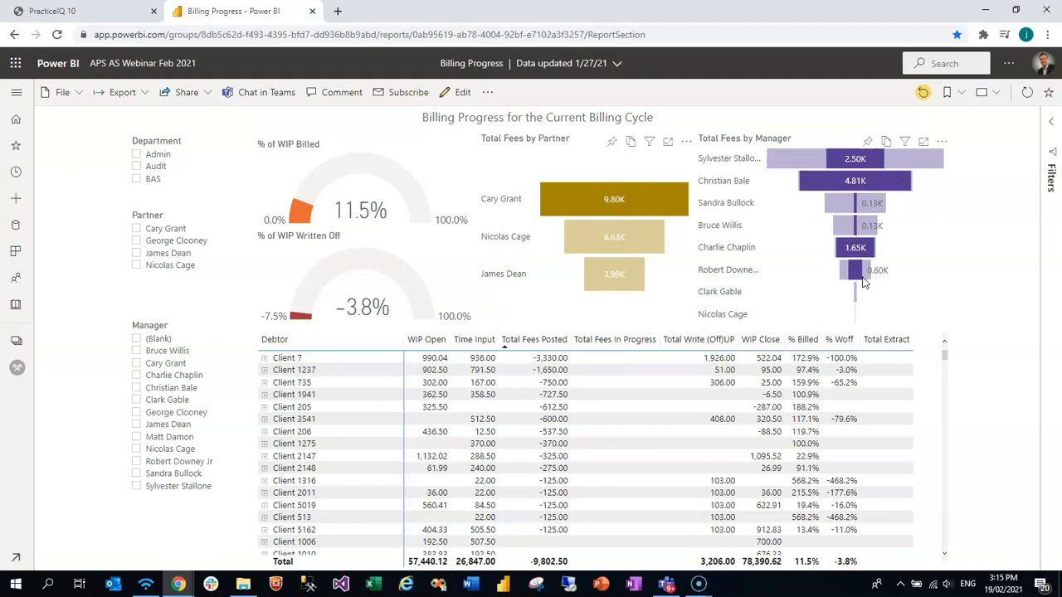
pyautogui.moveTo(323, 173)
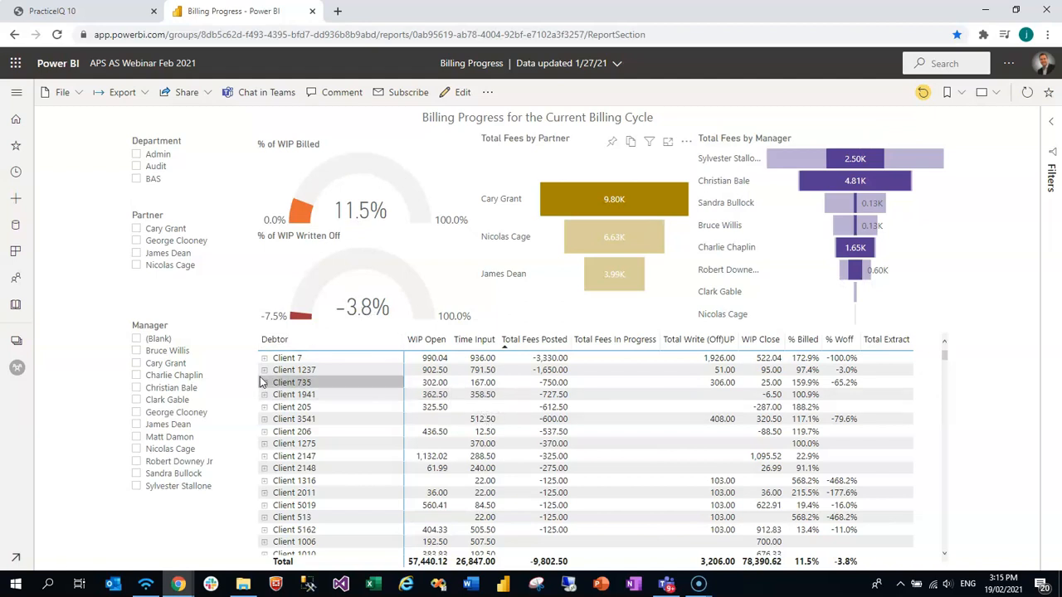
pyautogui.moveTo(293, 370)
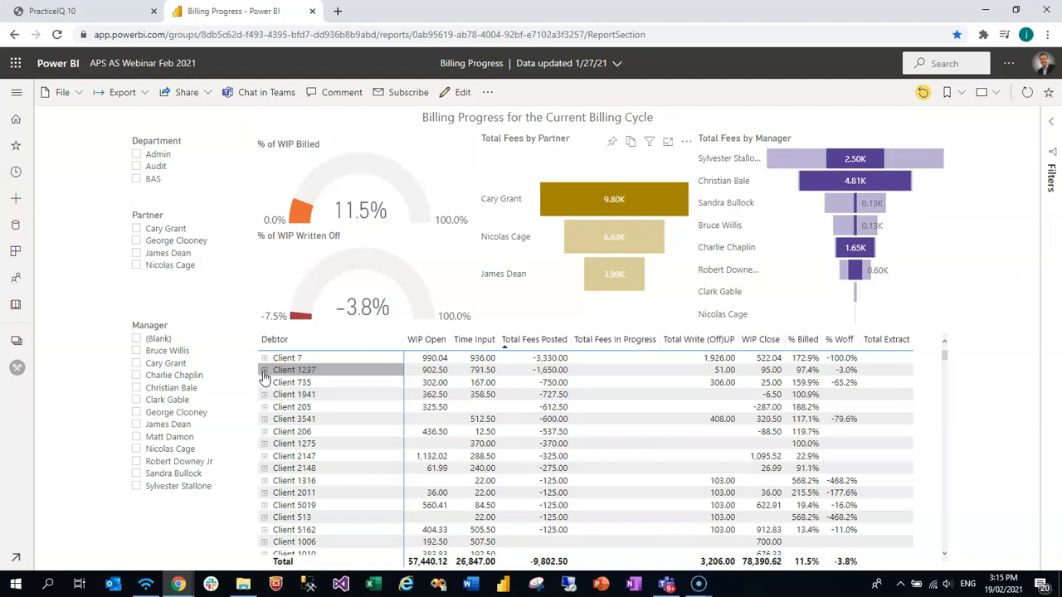
pyautogui.click(265, 370)
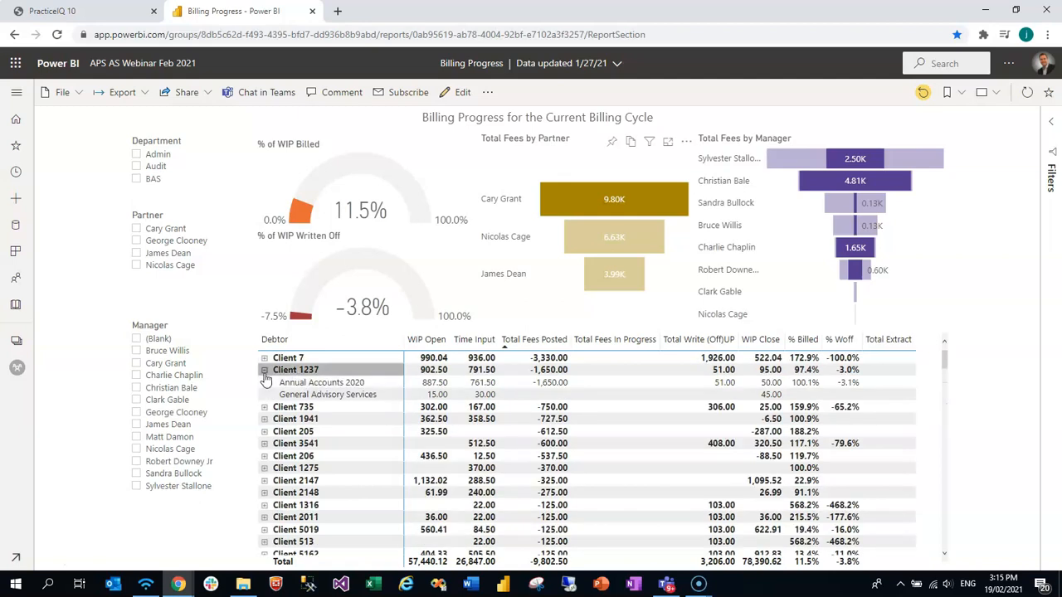
pyautogui.click(265, 369)
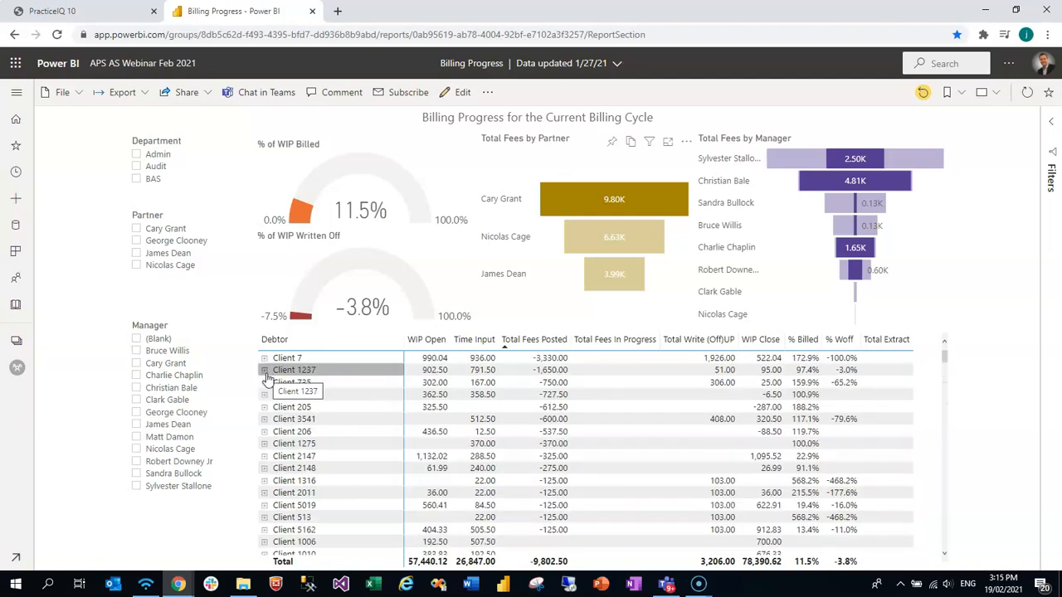